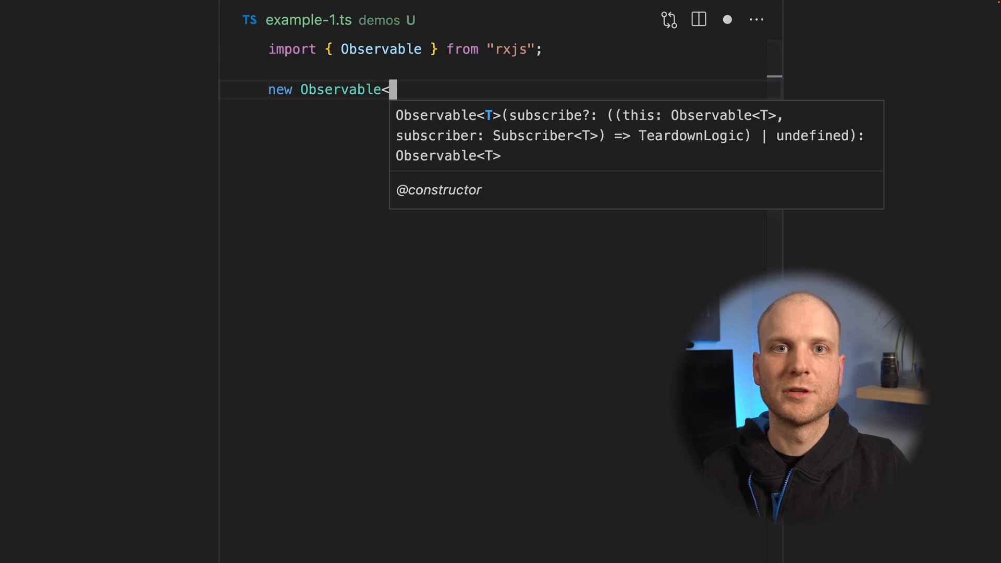
Write new Observable<number>(observer => ...) whose body calls observer.next(42) then observer.complete().
type("number>(")
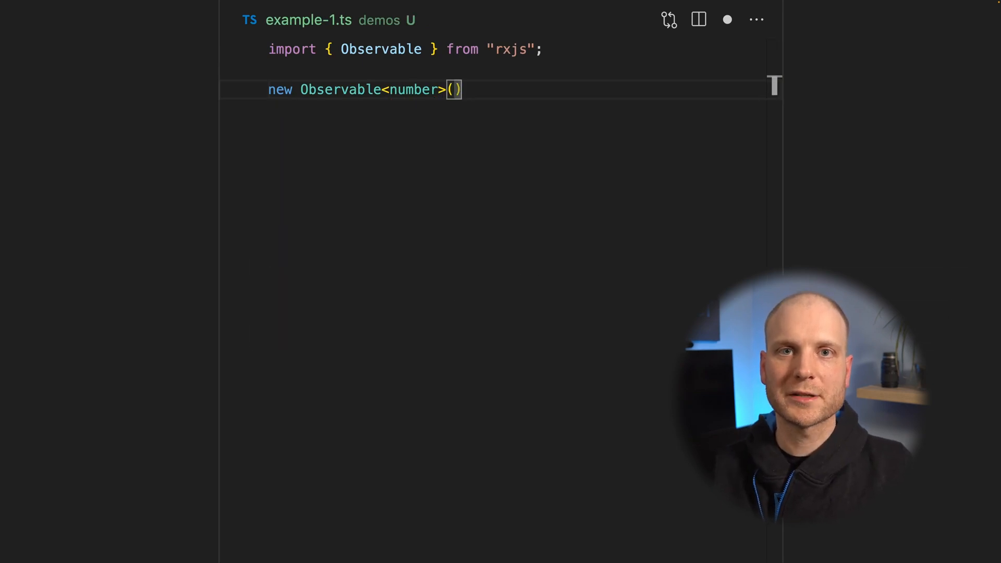
type("observer => {")
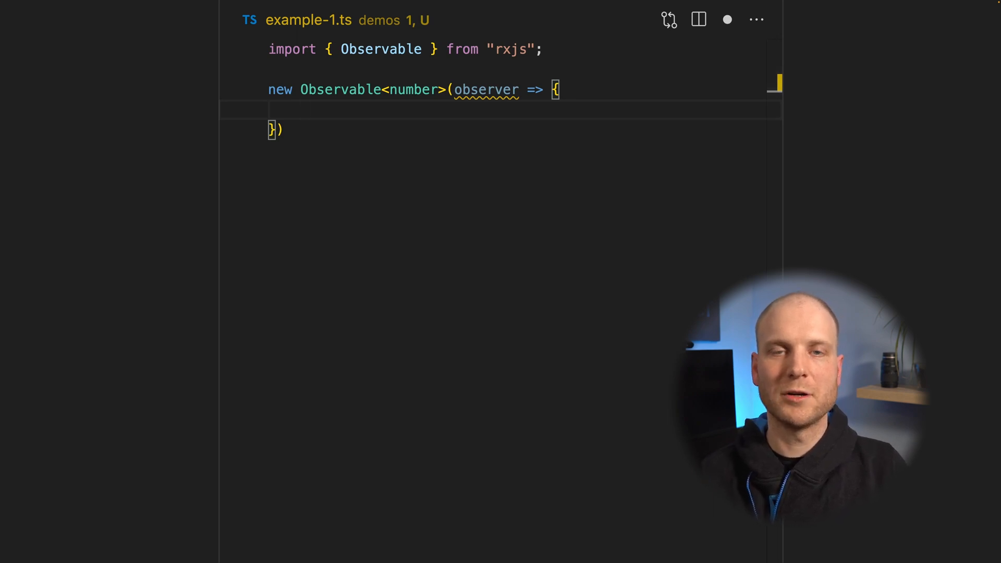
type("observer.next(")
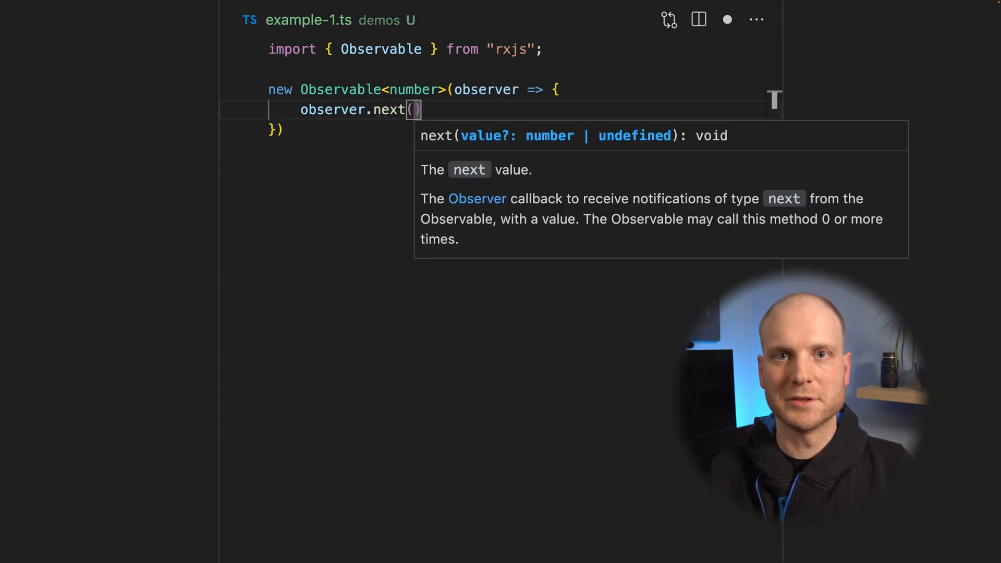
type("42")
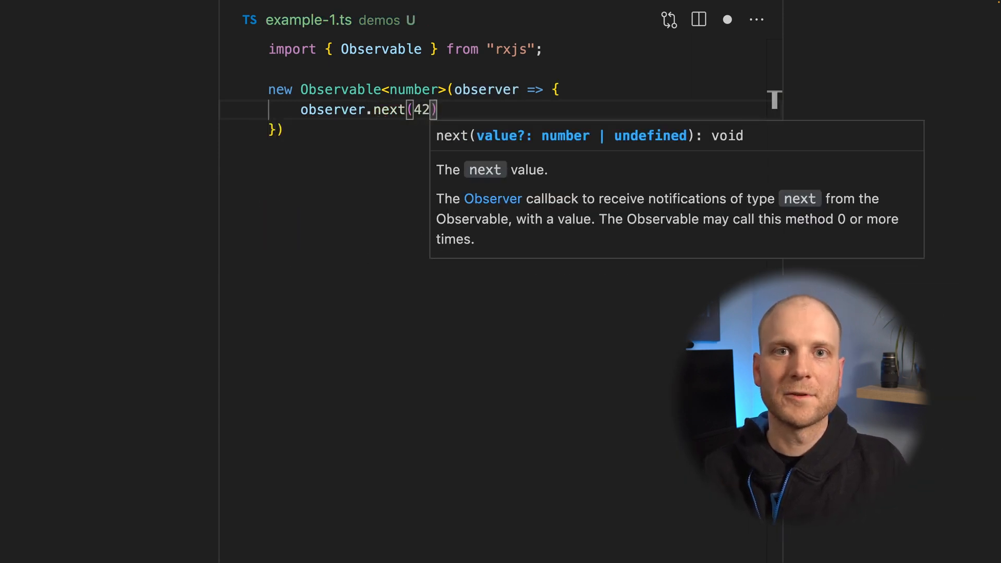
type(";")
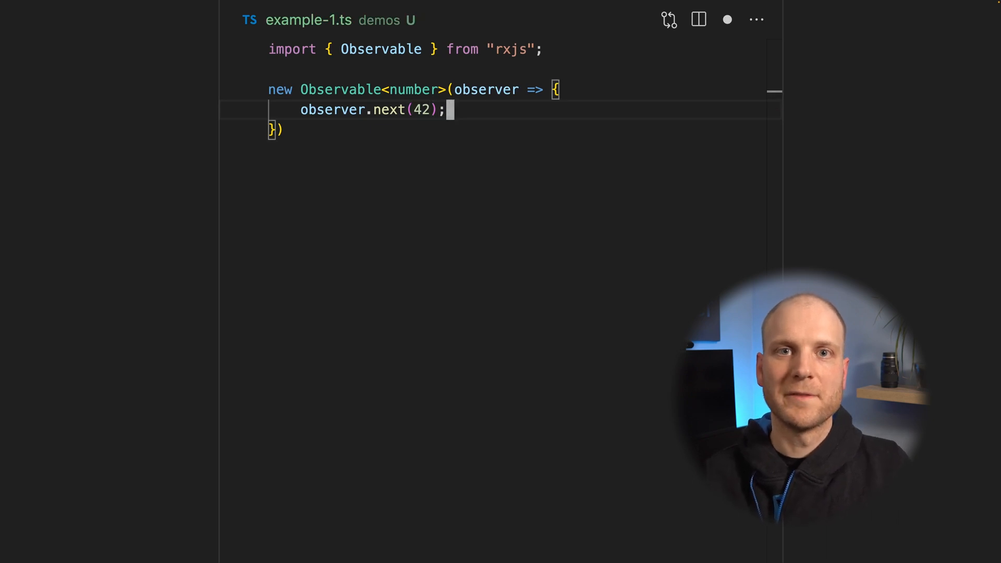
type("observer.complete(")
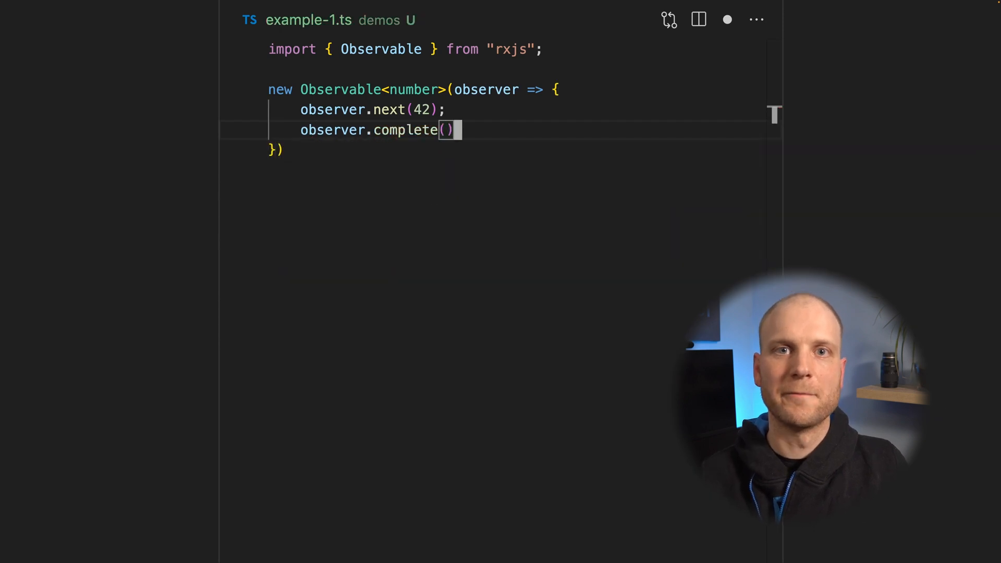
type(";")
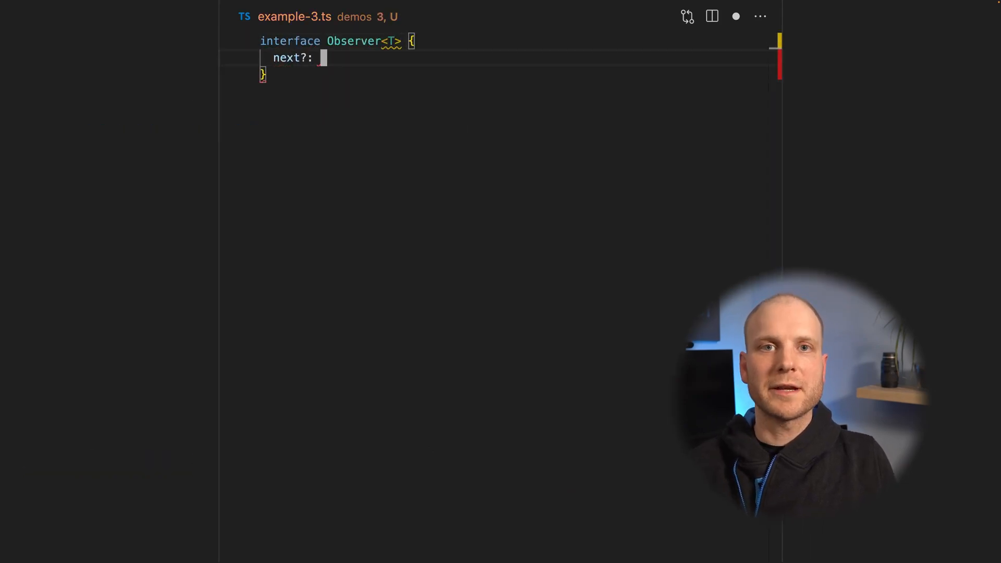
Add next?: (value: T) => void, error?: (err: any) => void and complete?: () to Observer<T>.
type("(value: T) =>")
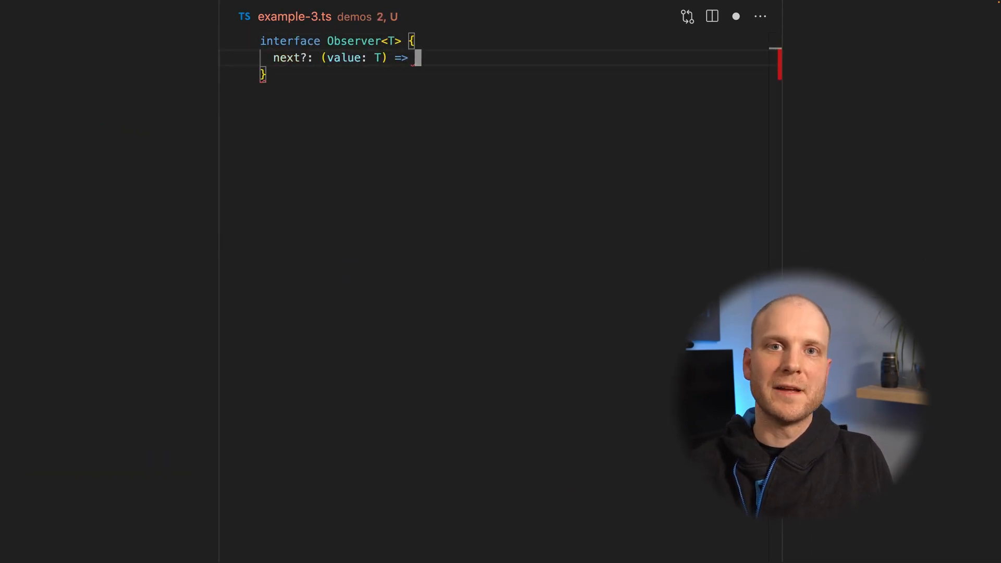
type("void;")
type("error?:")
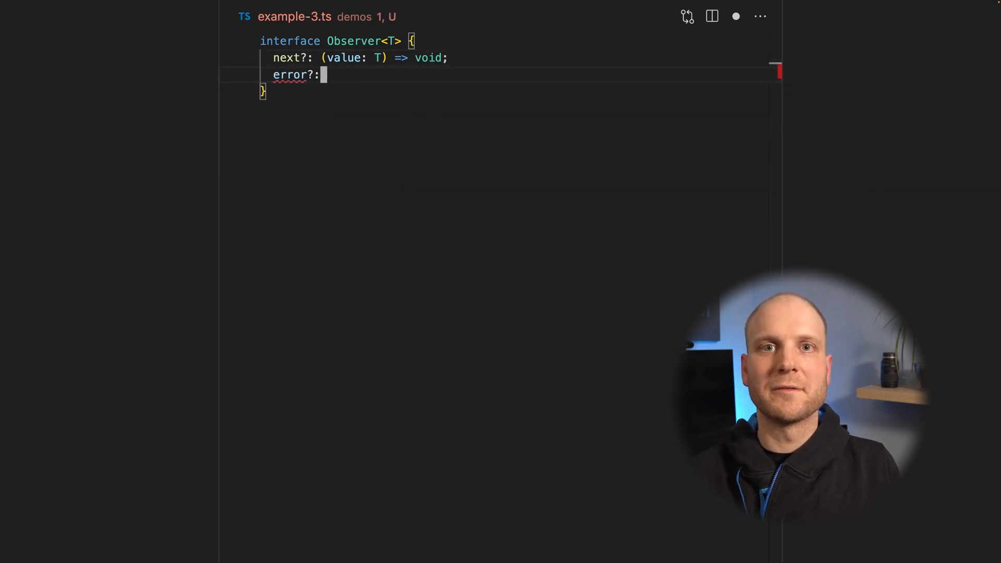
type("(err: any)")
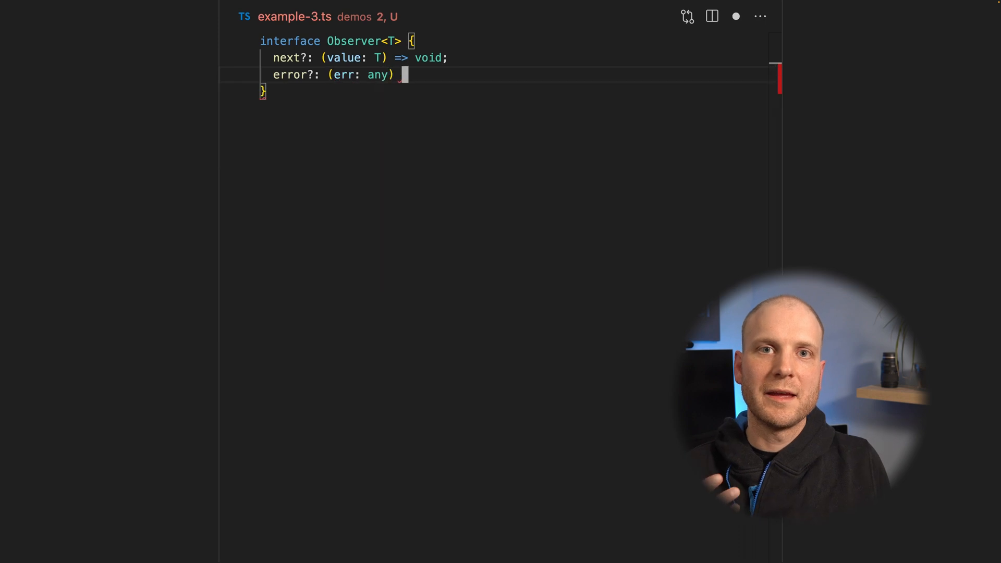
type("=> void;")
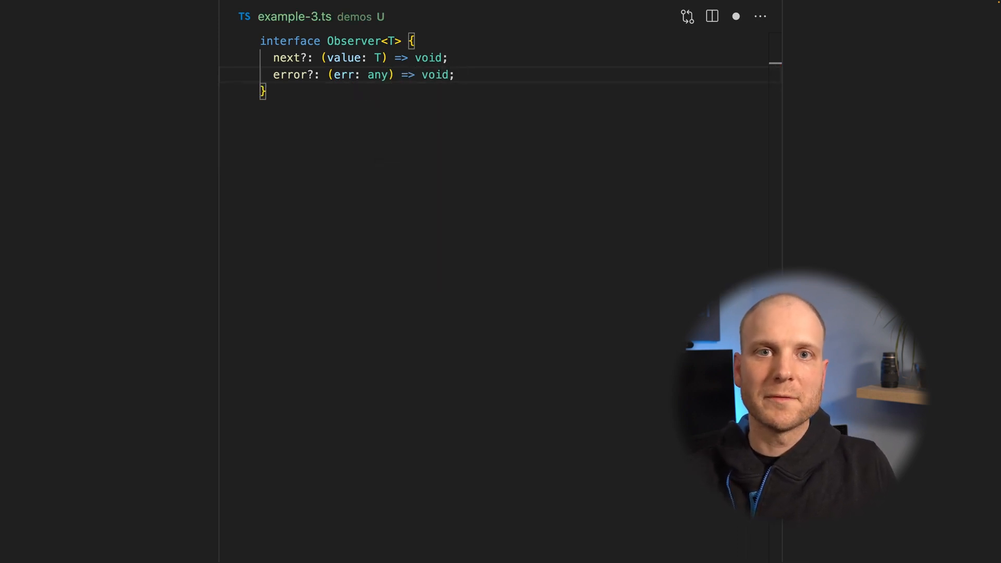
type("com")
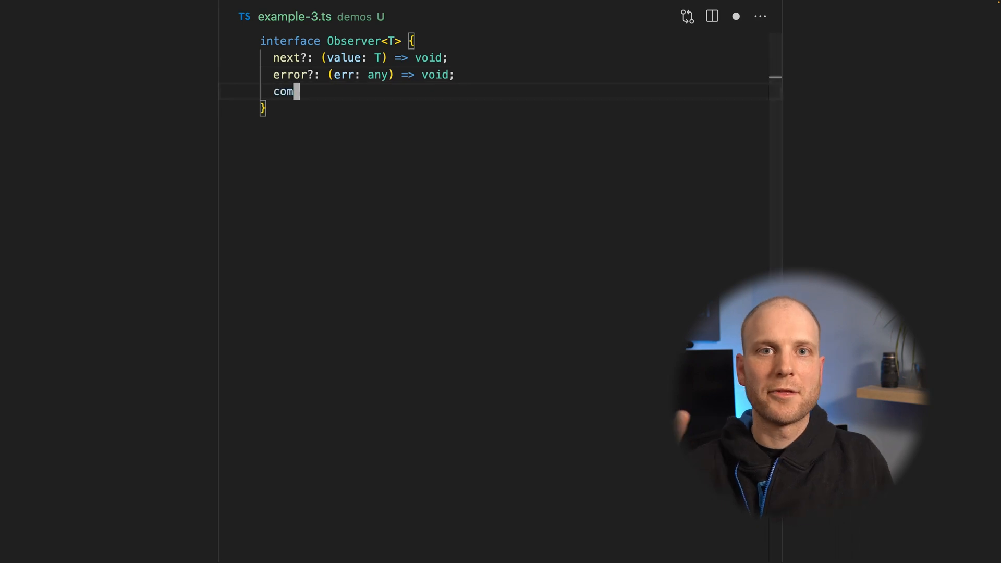
type("plete?: ()")
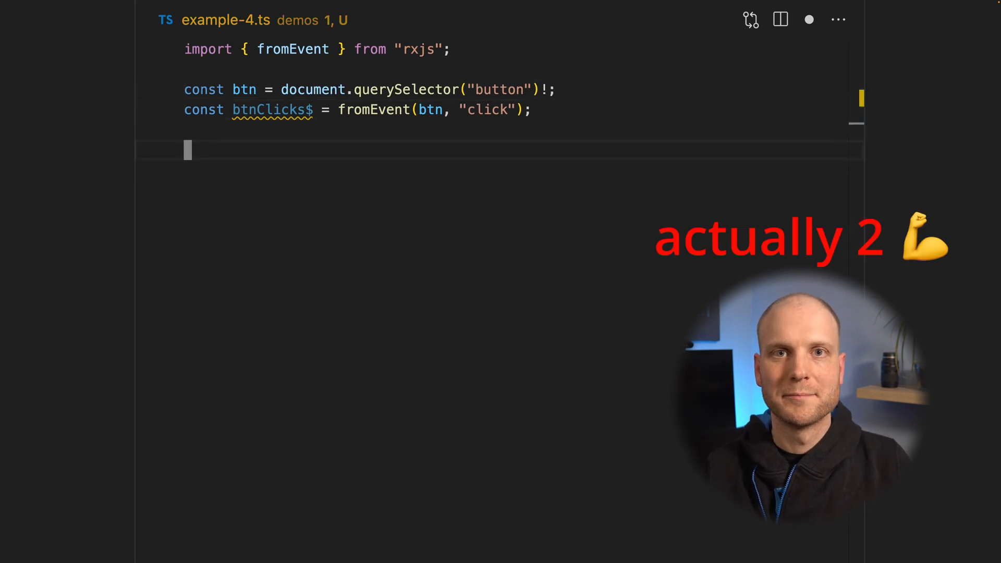
Declare const clicksWithin10Seconds$ = btnClicks$.pipe( and start choosing takeUntil from autocomplete.
type("const clicksWithin10Seconds$ =")
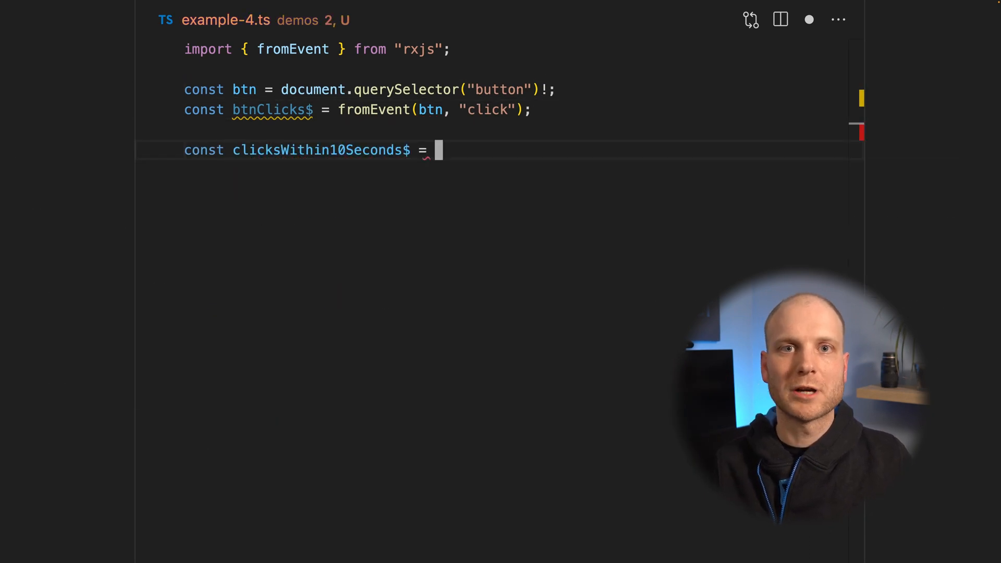
type("btnClicks$.pipe(")
type("takeU")
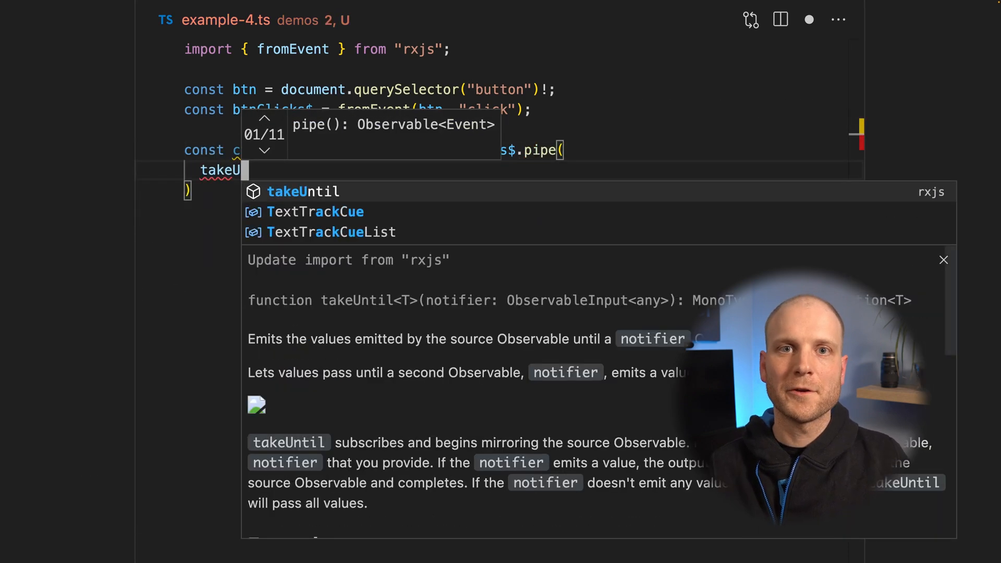
type("time")
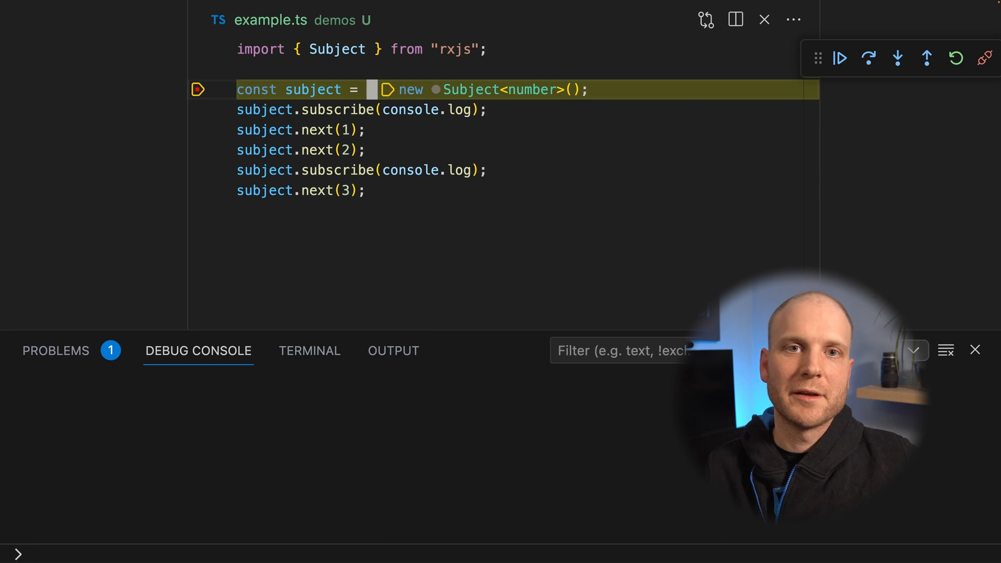
Step over the Subject creation, first subscribe and emissions, printing 1 and 2 before the second subscribe.
left_click(868, 58)
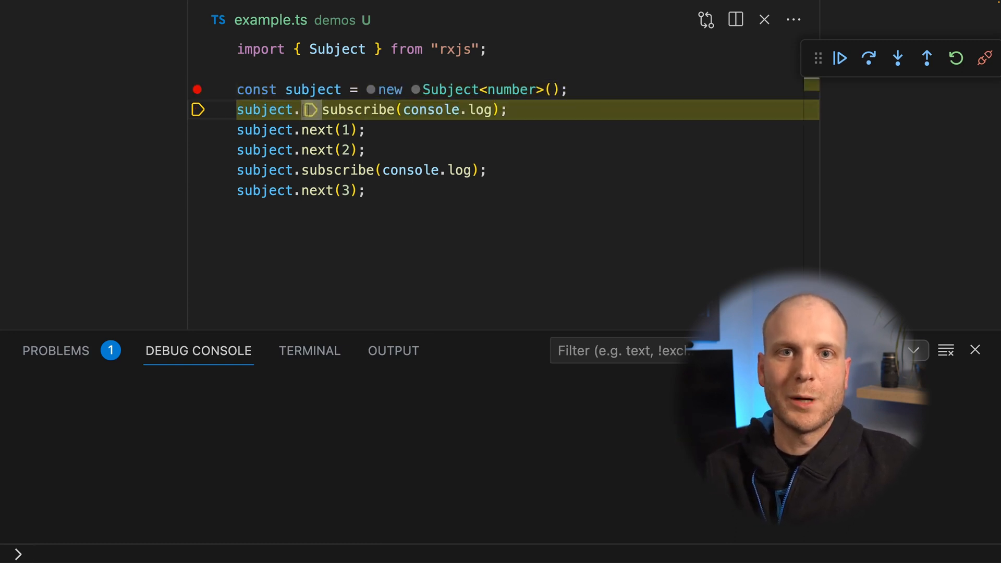
left_click(868, 58)
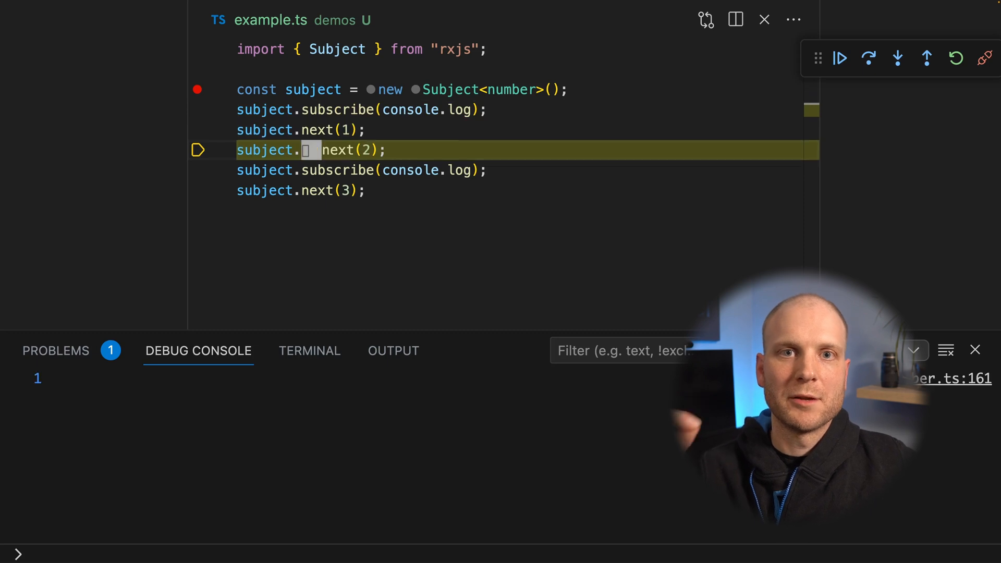
left_click(868, 58)
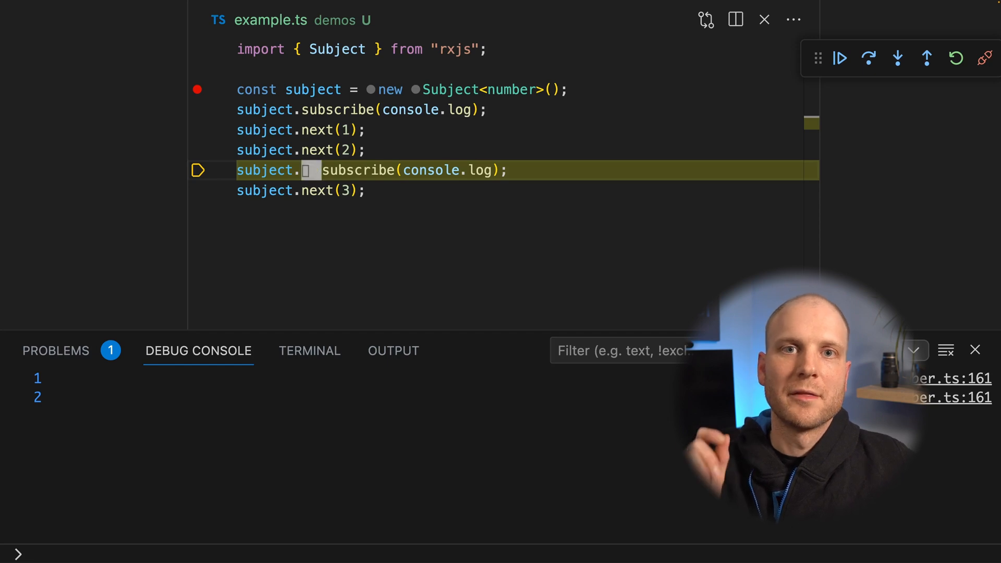
left_click(867, 58)
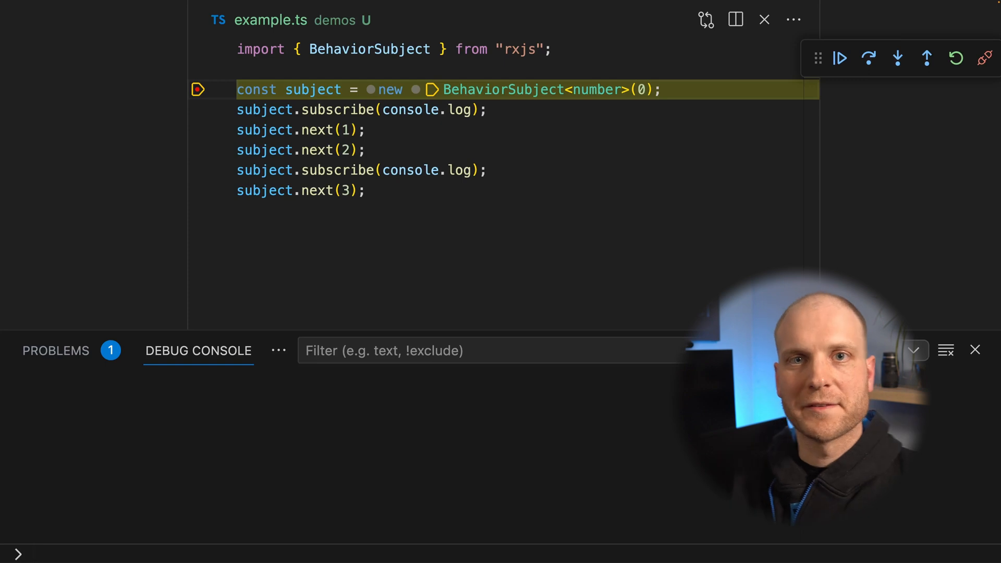
Step over each BehaviorSubject line: initial 0, emissions 1 and 2, late subscriber gets 2, then 3 to both.
left_click(868, 57)
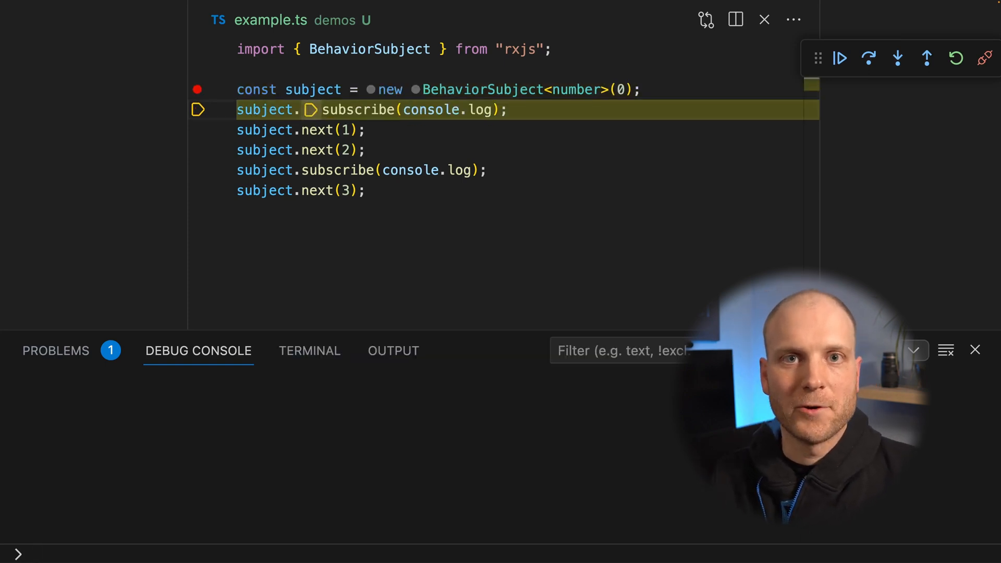
left_click(867, 58)
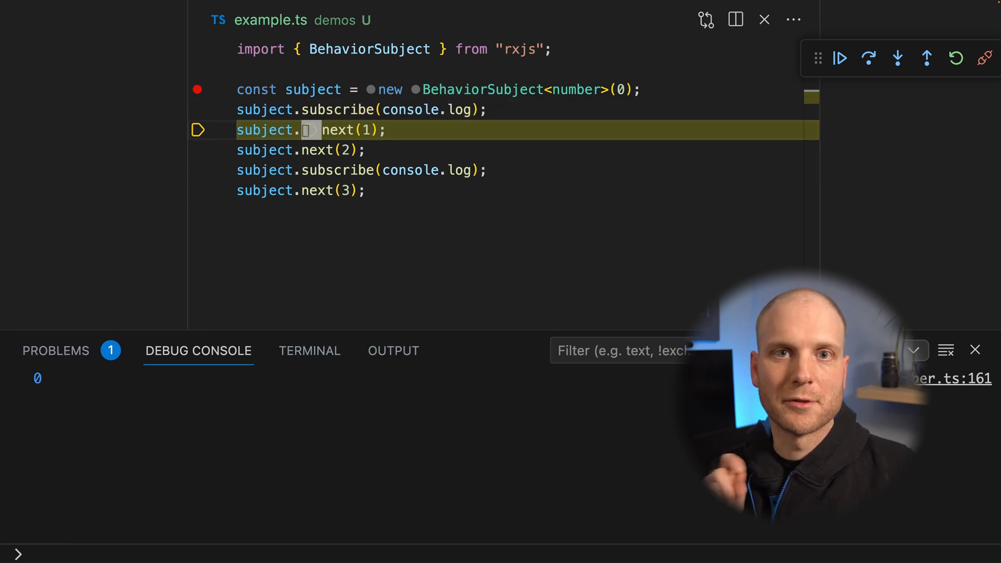
left_click(868, 58)
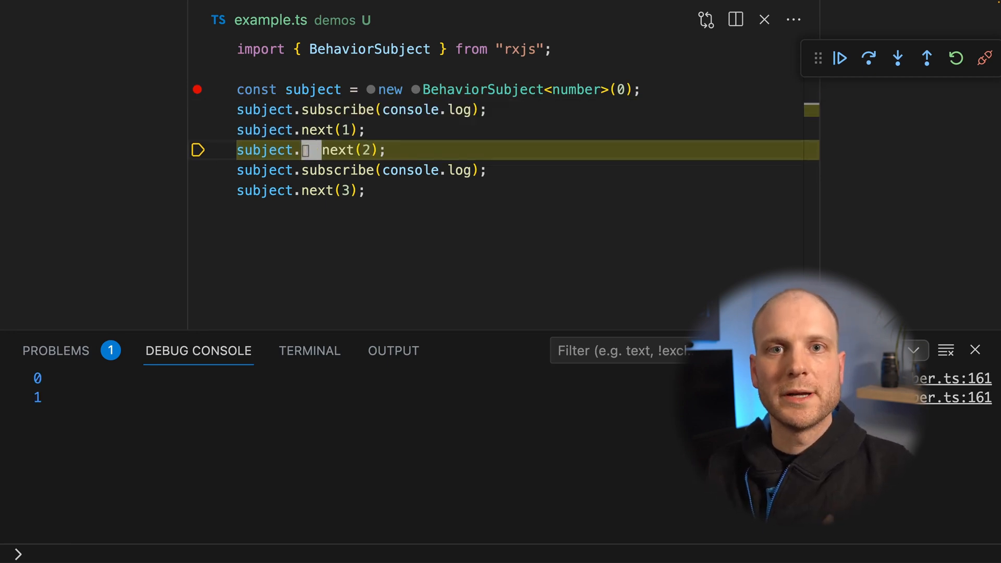
left_click(868, 58)
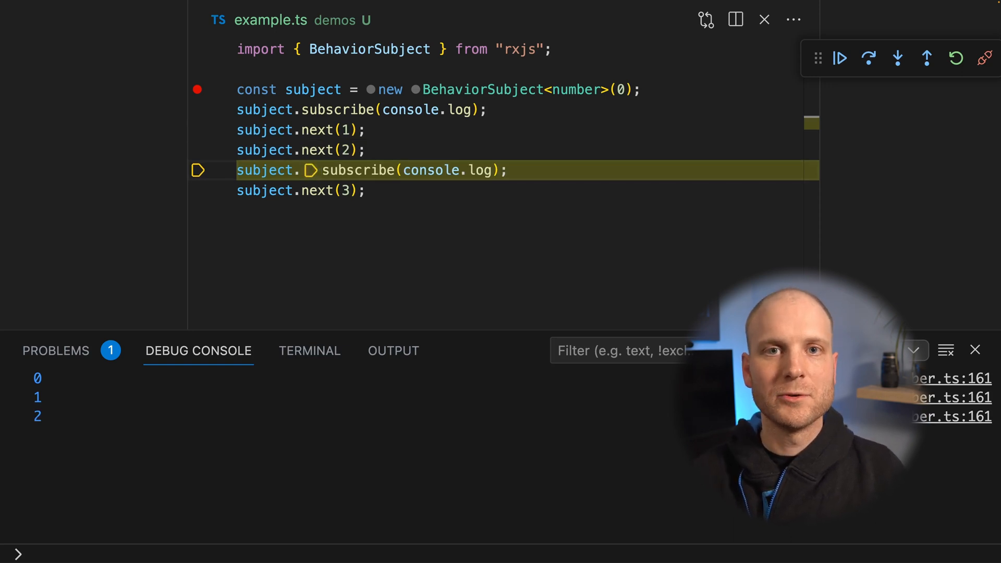
left_click(868, 58)
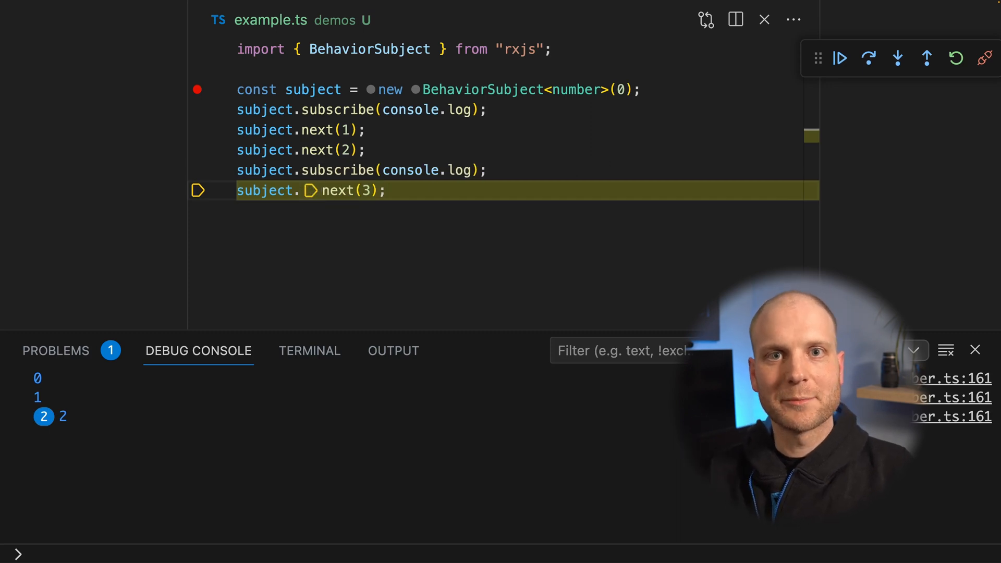
left_click(868, 58)
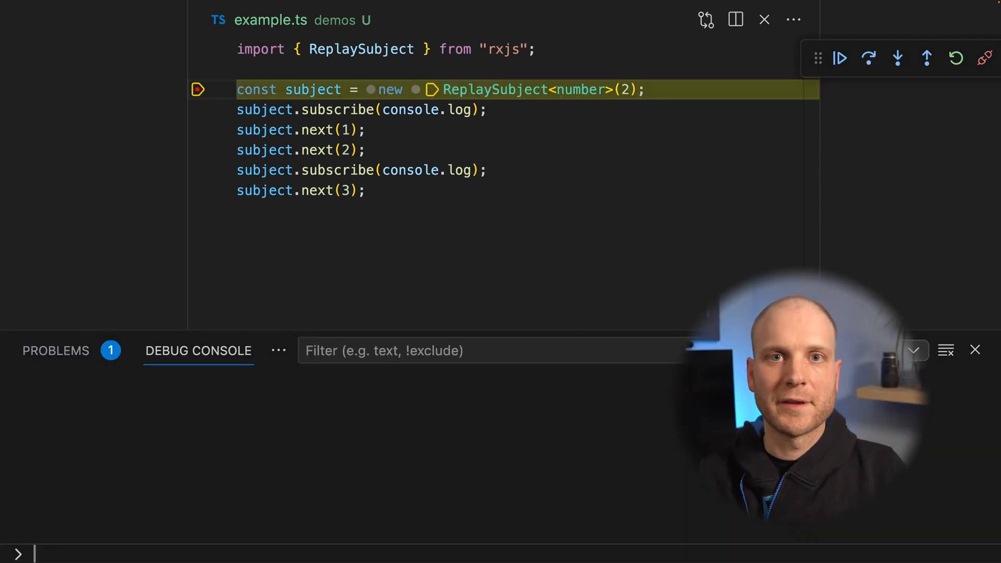
Step over each ReplaySubject line: emit 1, 2, late subscriber replays 1 and 2, then 3 to both.
left_click(868, 58)
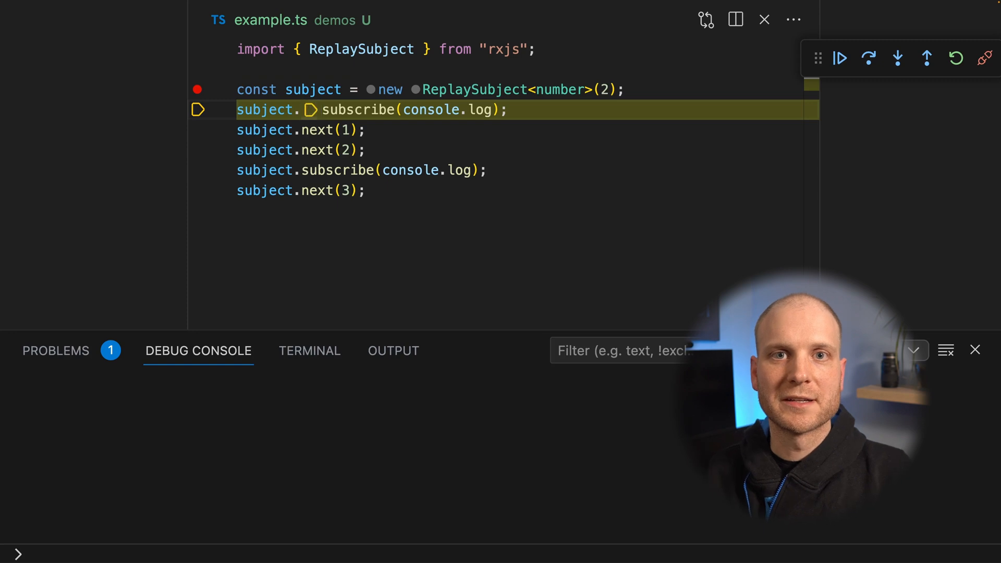
left_click(868, 57)
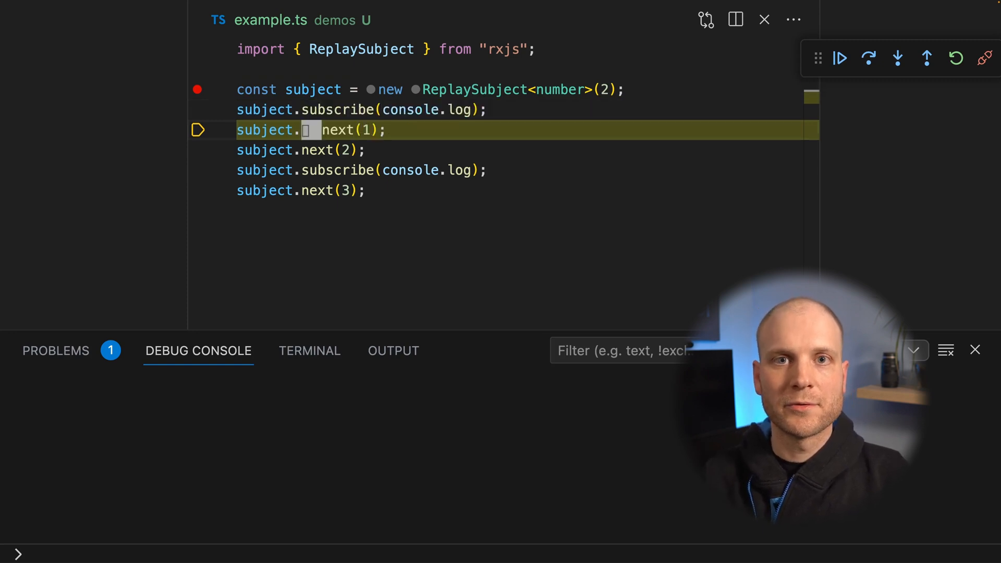
left_click(868, 58)
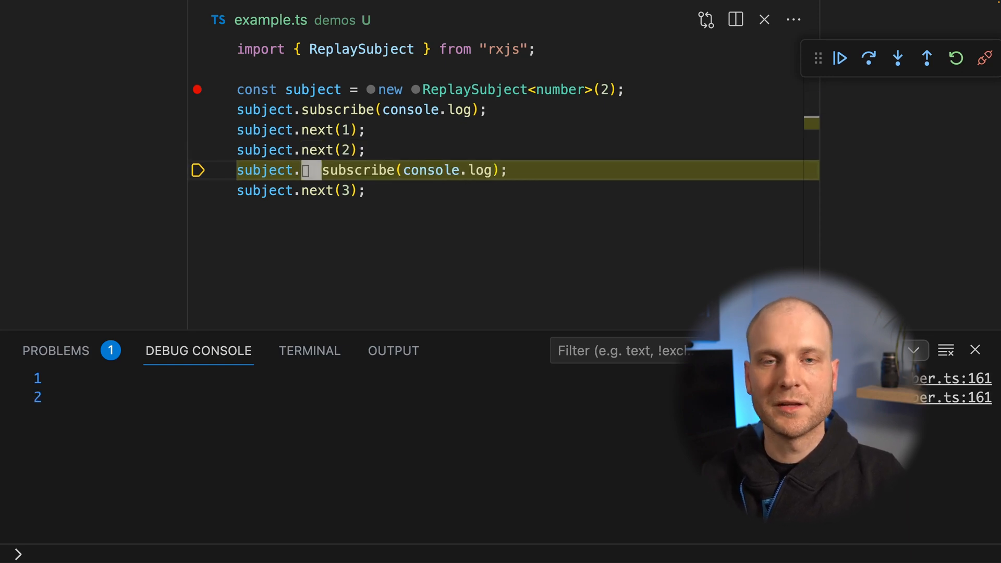
left_click(868, 58)
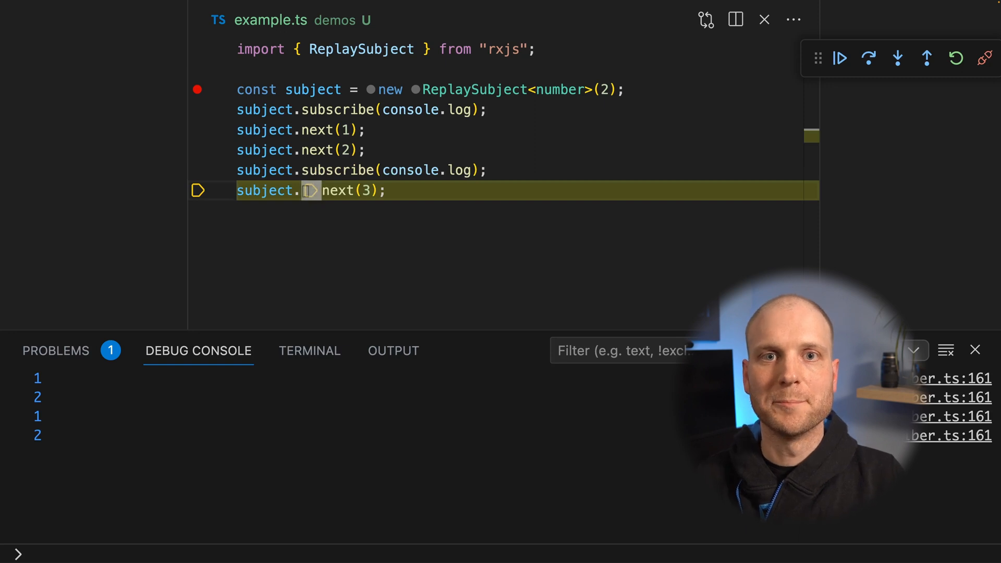
left_click(868, 58)
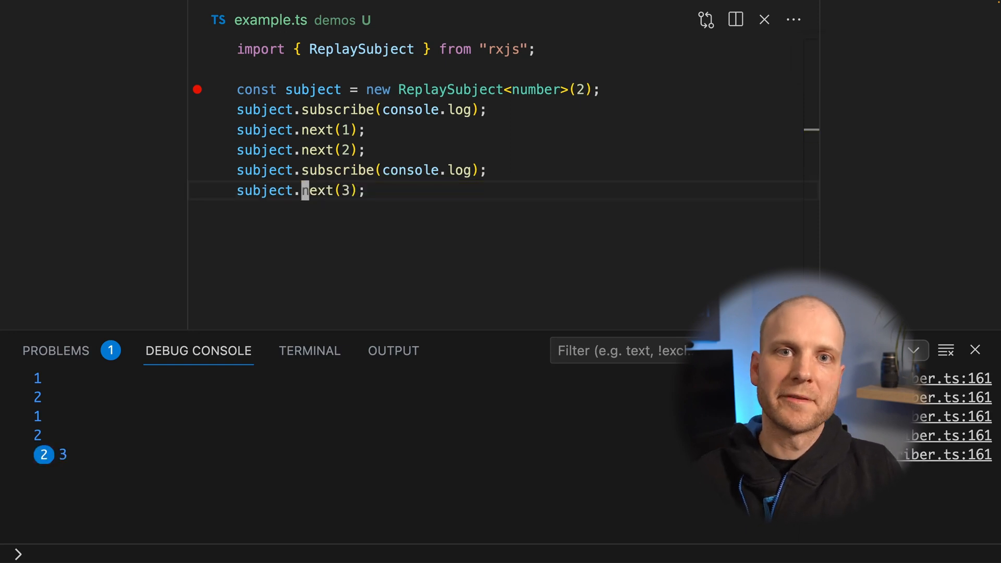